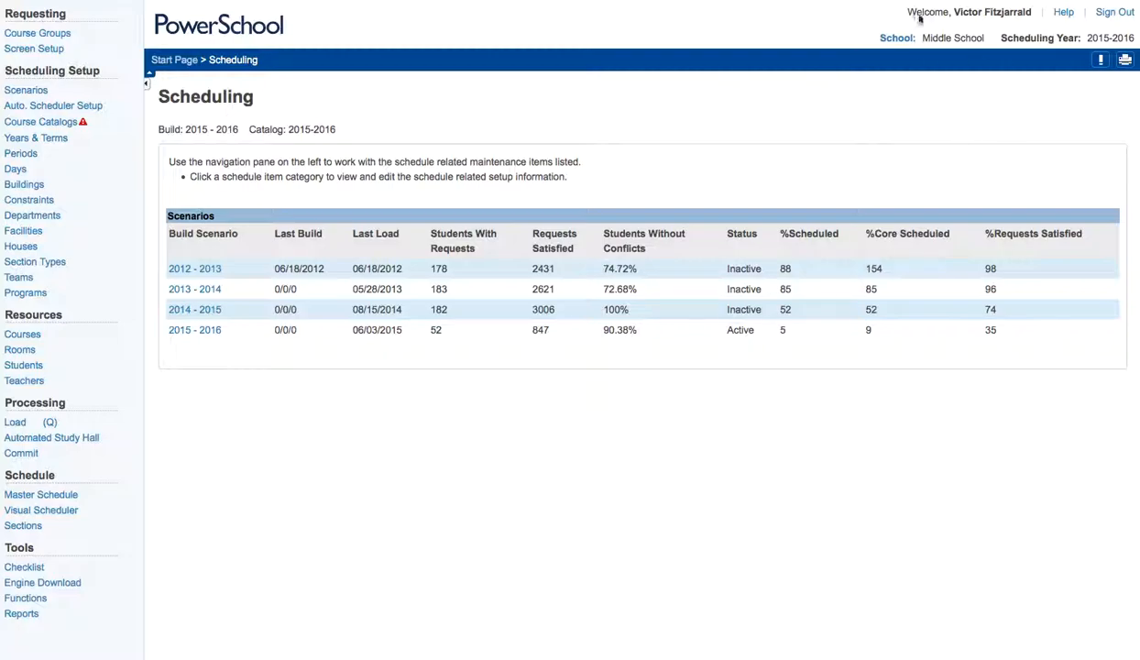
pyautogui.moveTo(874, 172)
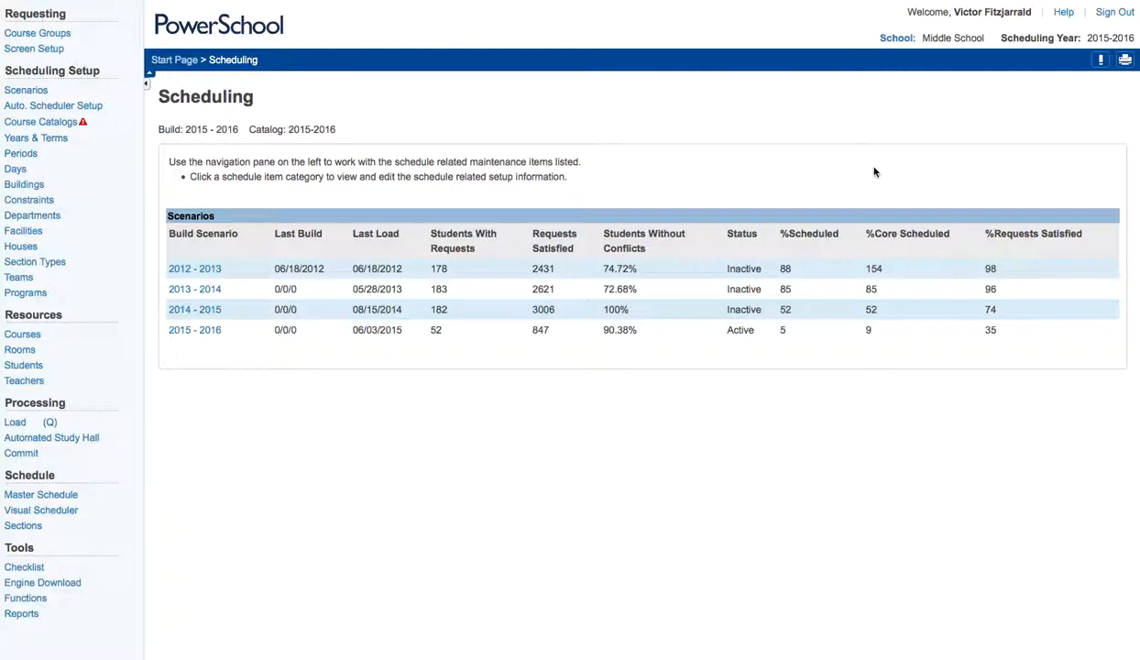
pyautogui.moveTo(849, 176)
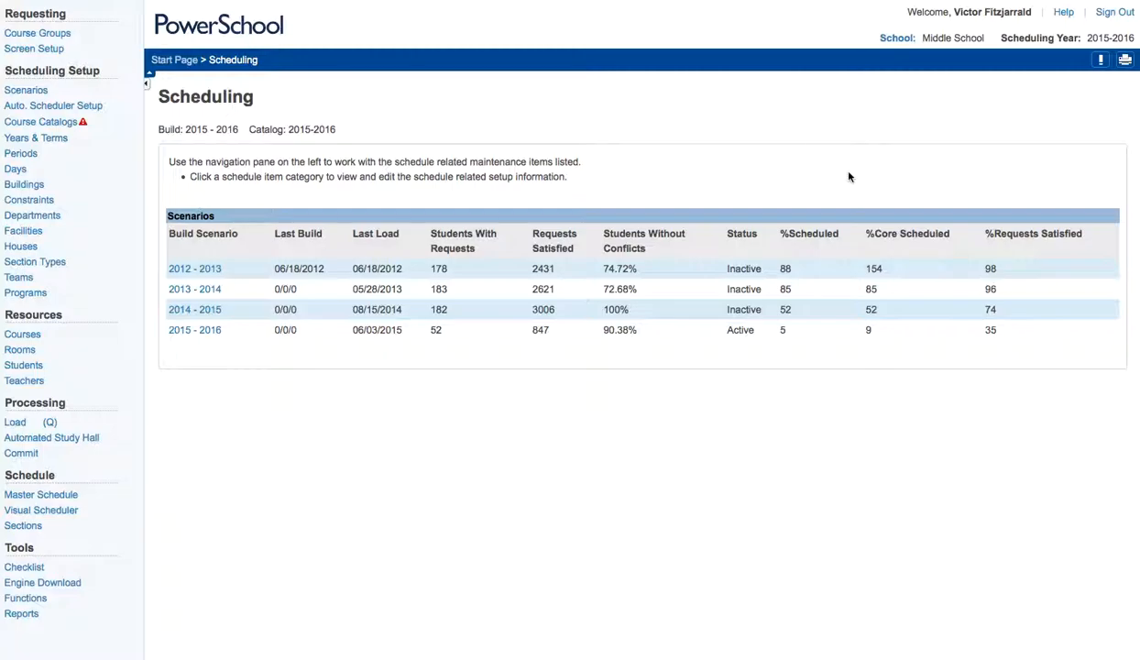
pyautogui.moveTo(840, 191)
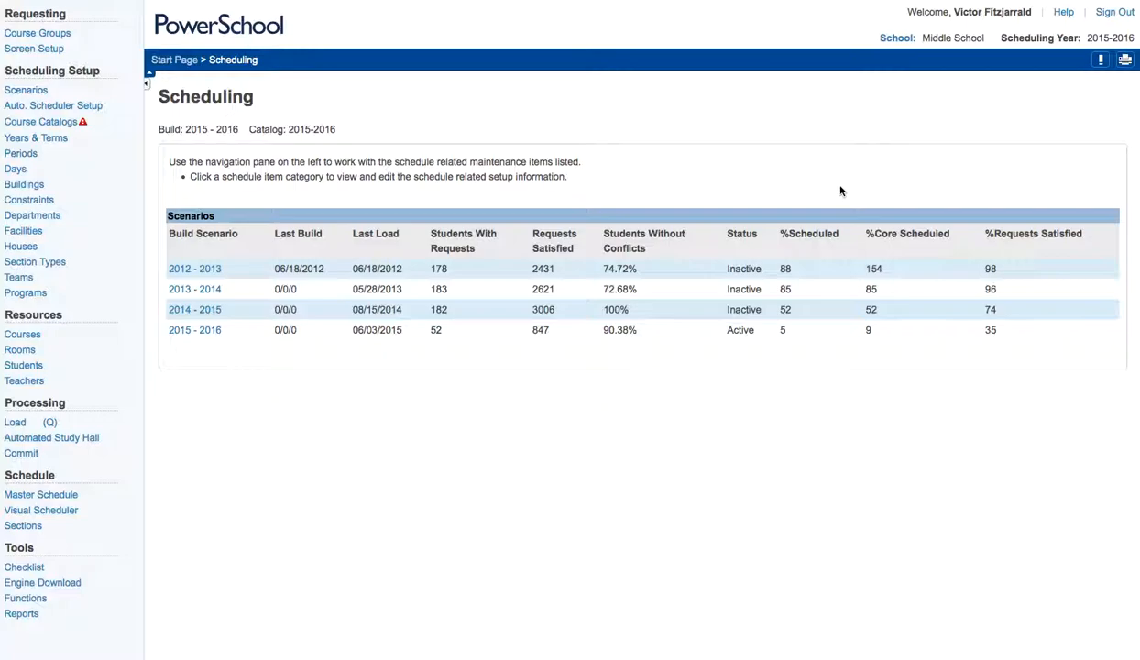
pyautogui.moveTo(150, 92)
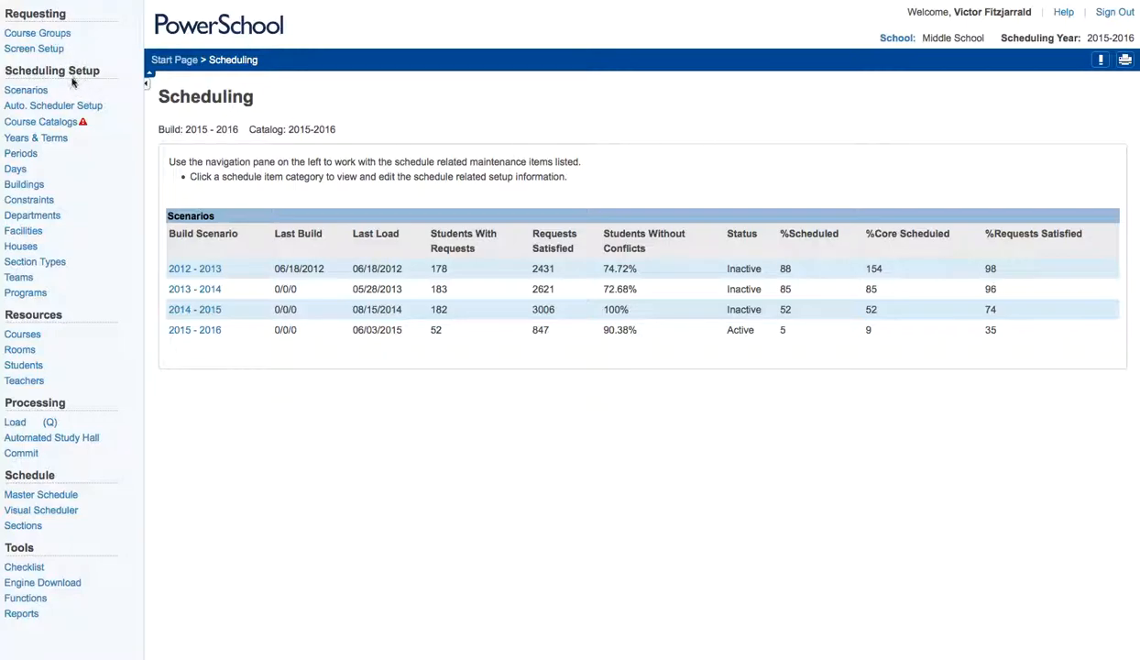
pyautogui.moveTo(33, 192)
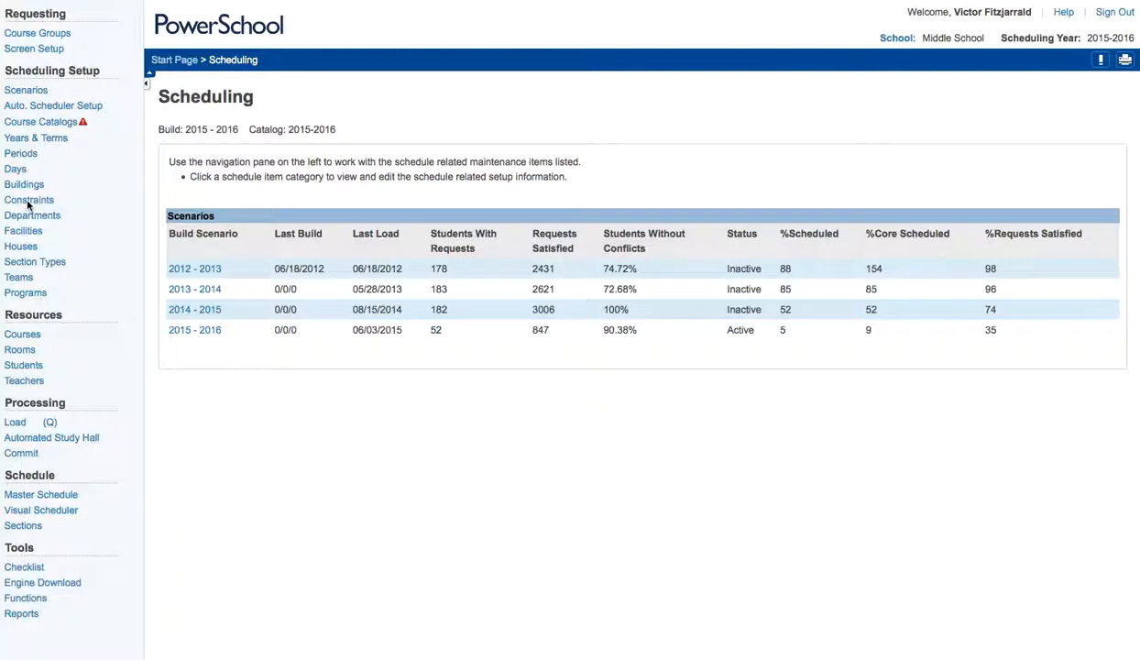
# - Go to the Constraints page under Scheduling Setup, listing the load constraint types
pyautogui.click(29, 200)
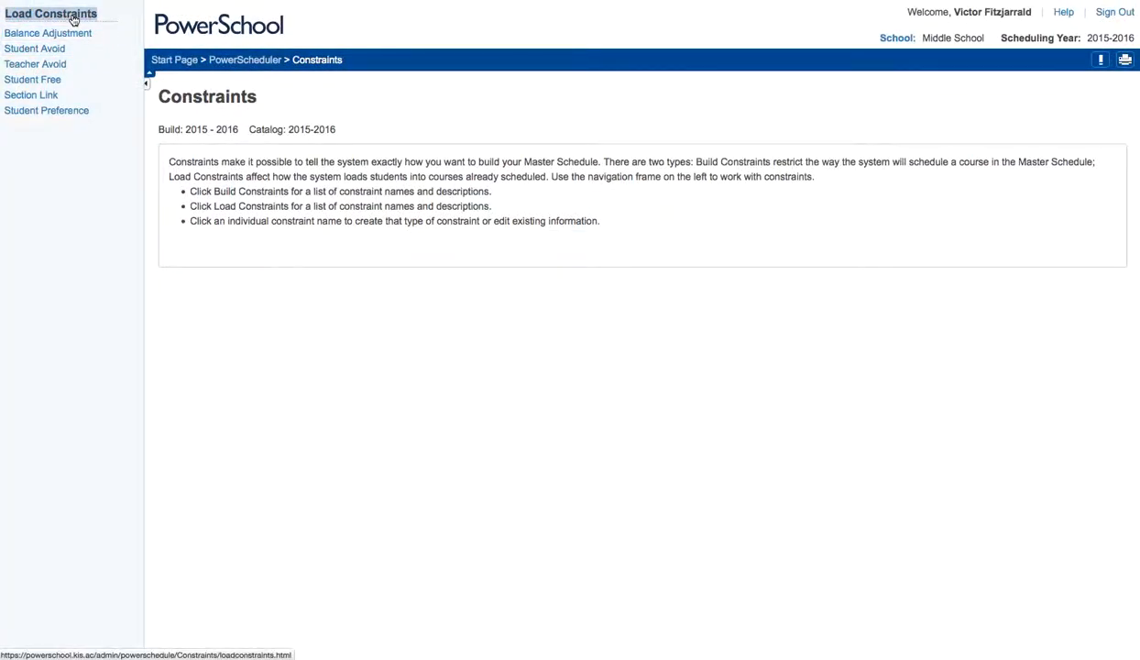
pyautogui.moveTo(48, 33)
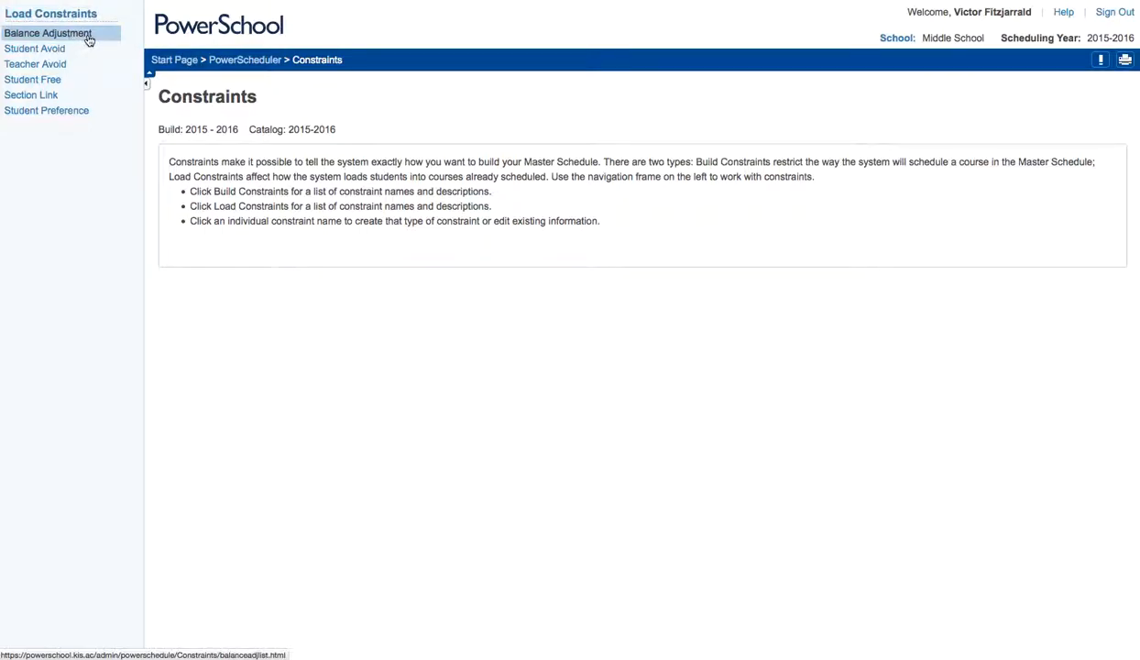
pyautogui.moveTo(255, 103)
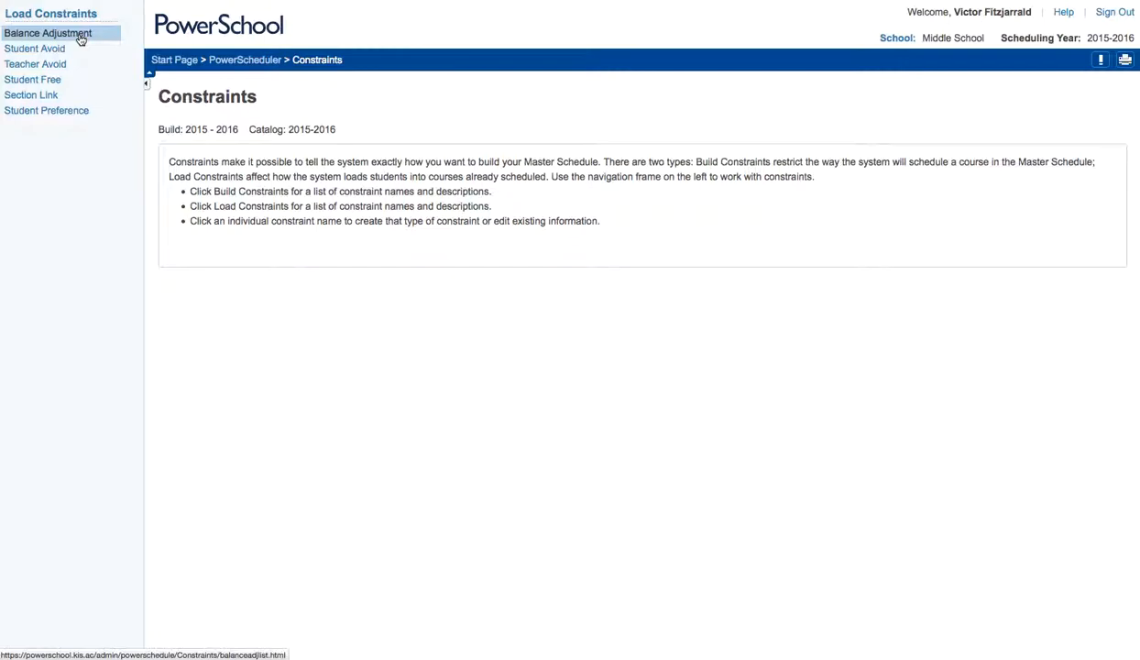
# - From the empty Balance Adjustment Constraints list, start a new blank balance adjustment constraint
pyautogui.click(48, 33)
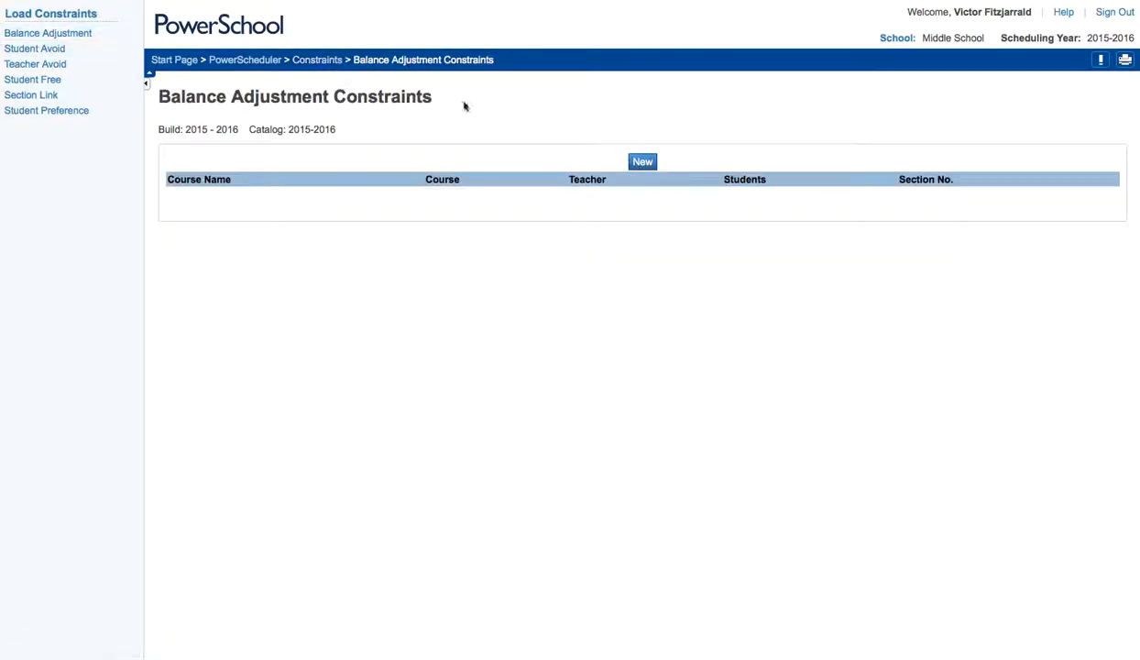
pyautogui.click(641, 161)
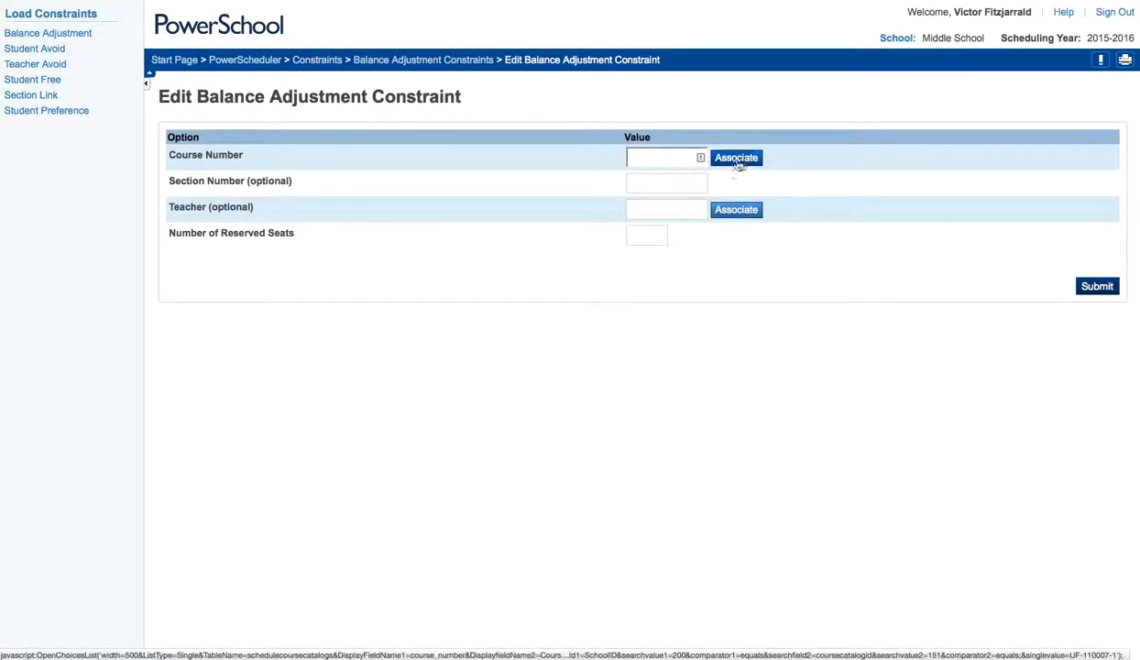
pyautogui.moveTo(736, 209)
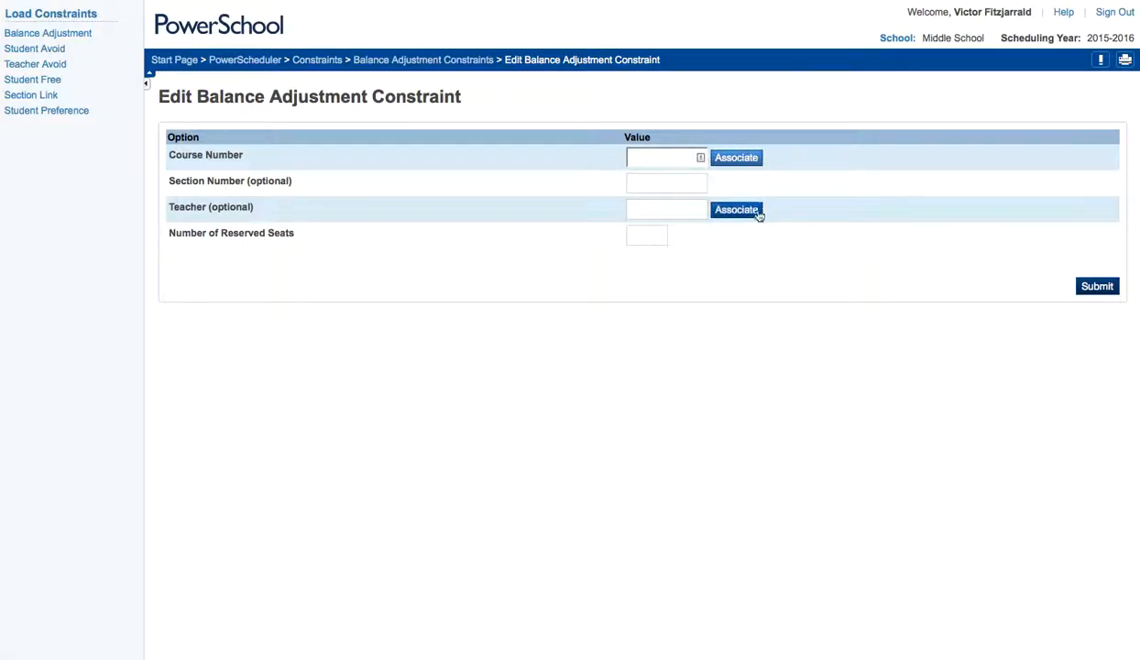
pyautogui.moveTo(986, 356)
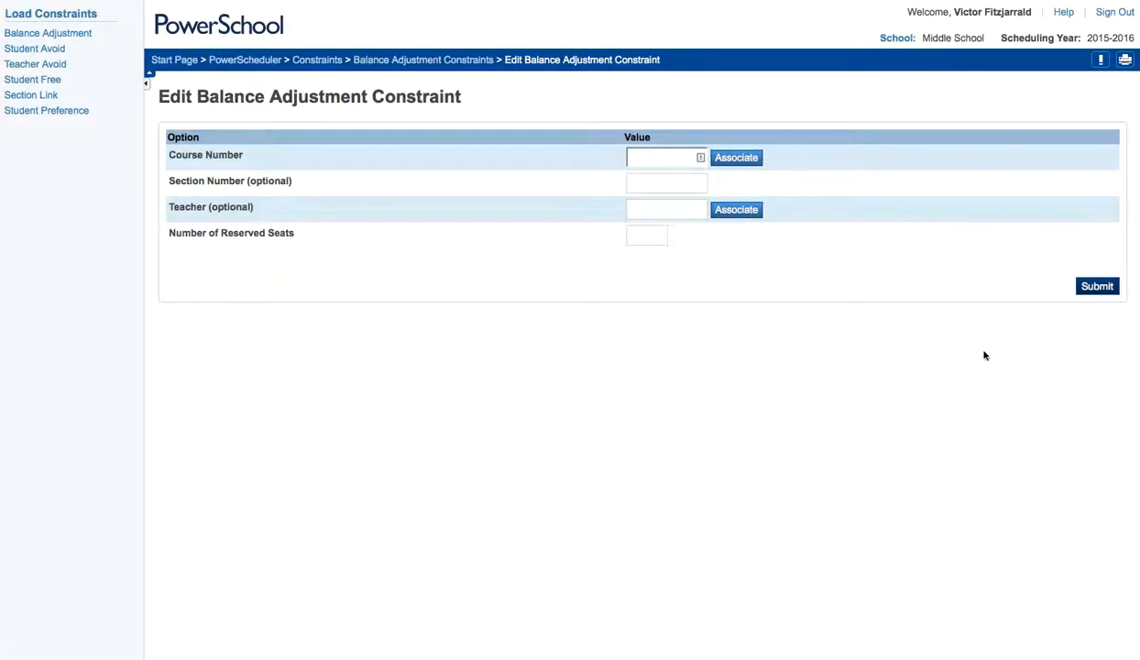
pyautogui.moveTo(989, 350)
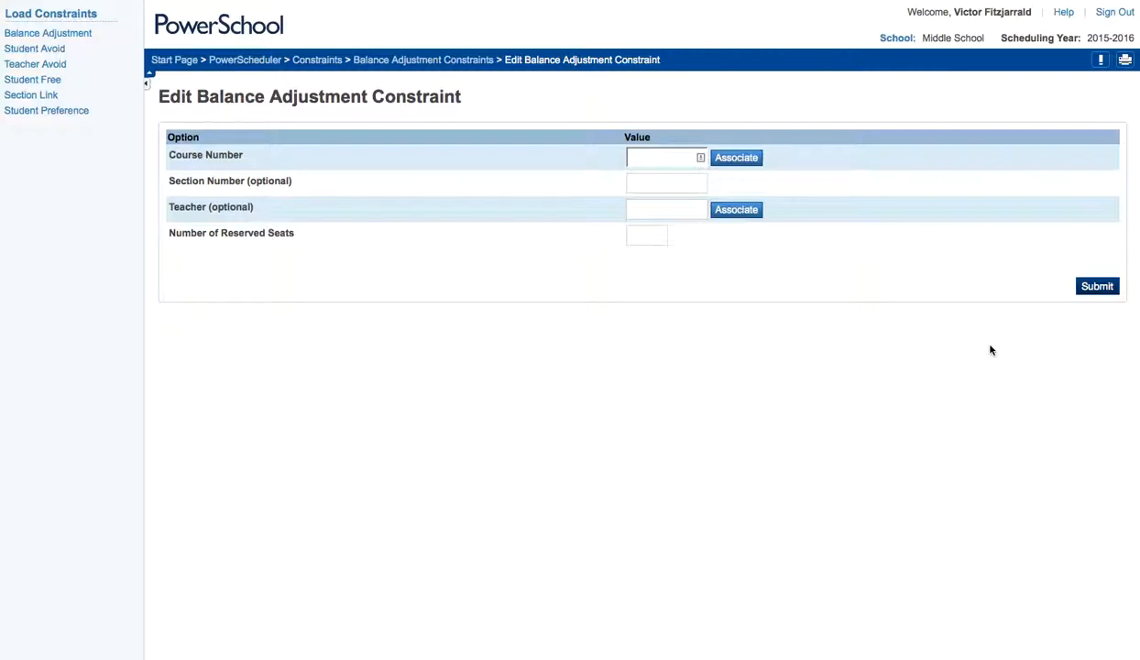
pyautogui.moveTo(773, 136)
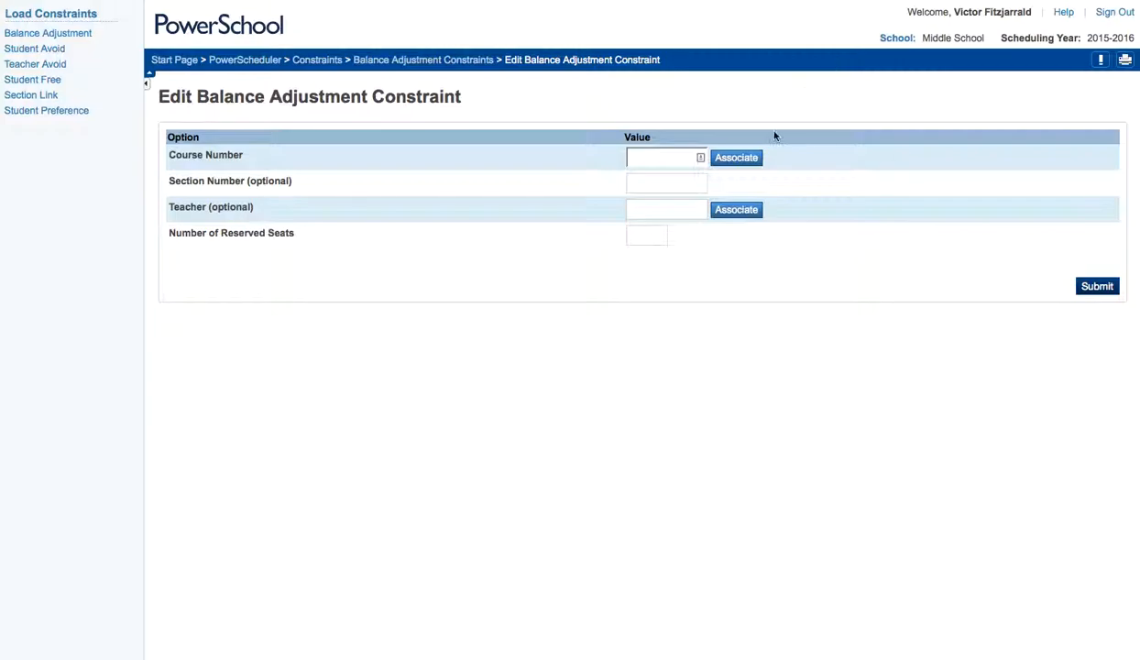
pyautogui.moveTo(33, 48)
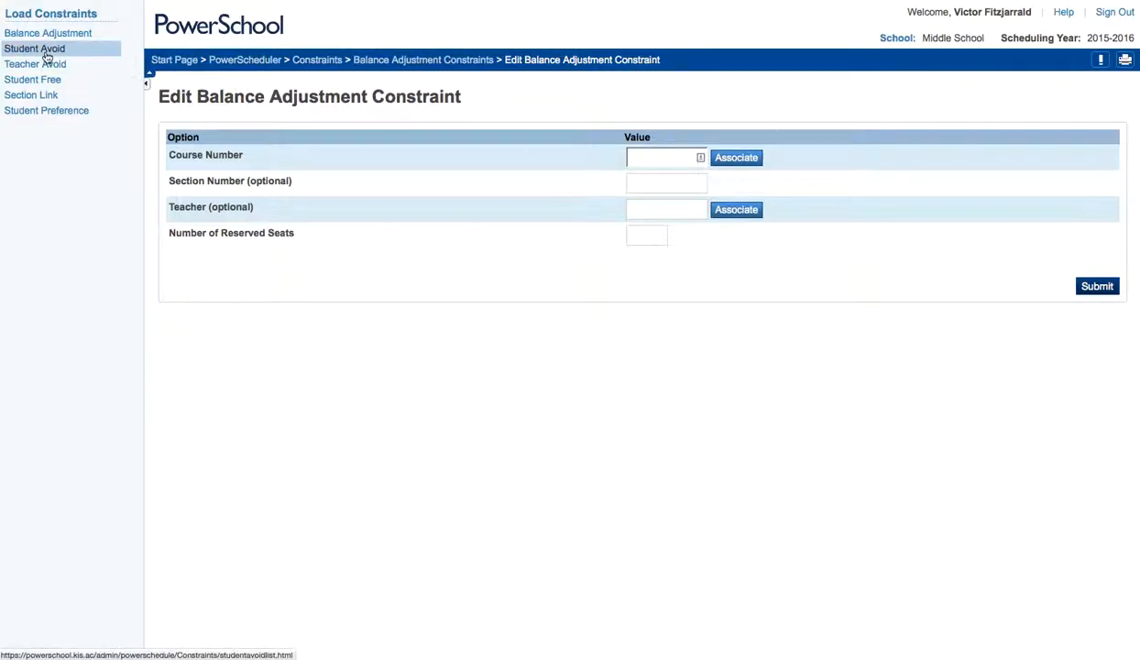
# - From the Student Avoid list, start a new blank Student/Student Avoid constraint
pyautogui.click(33, 47)
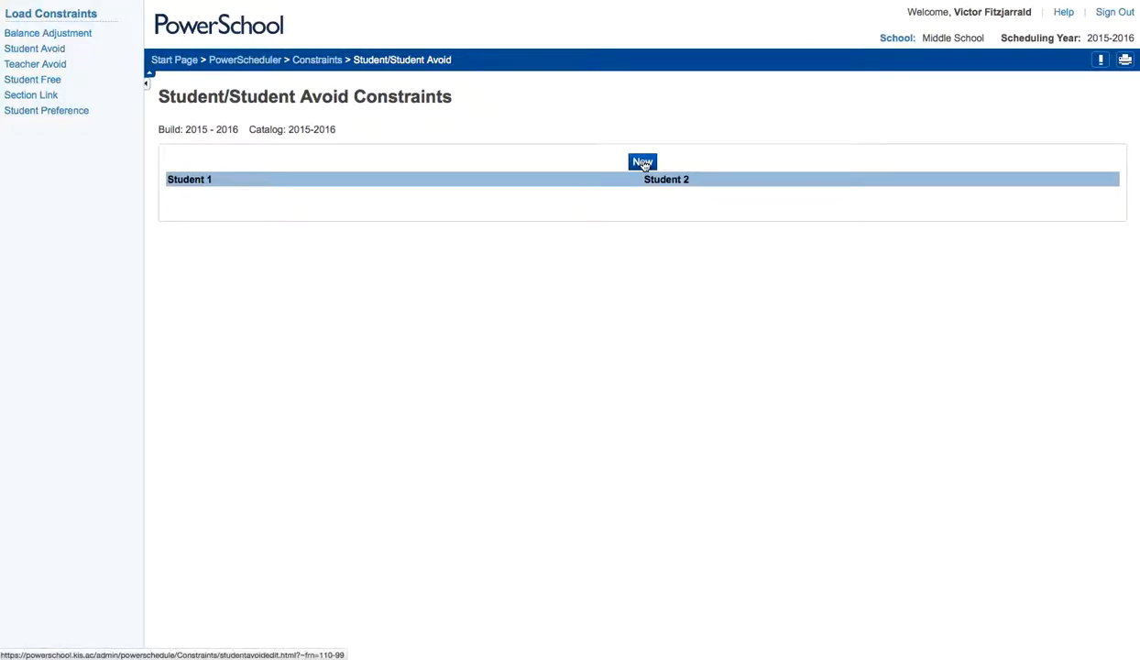
pyautogui.click(641, 161)
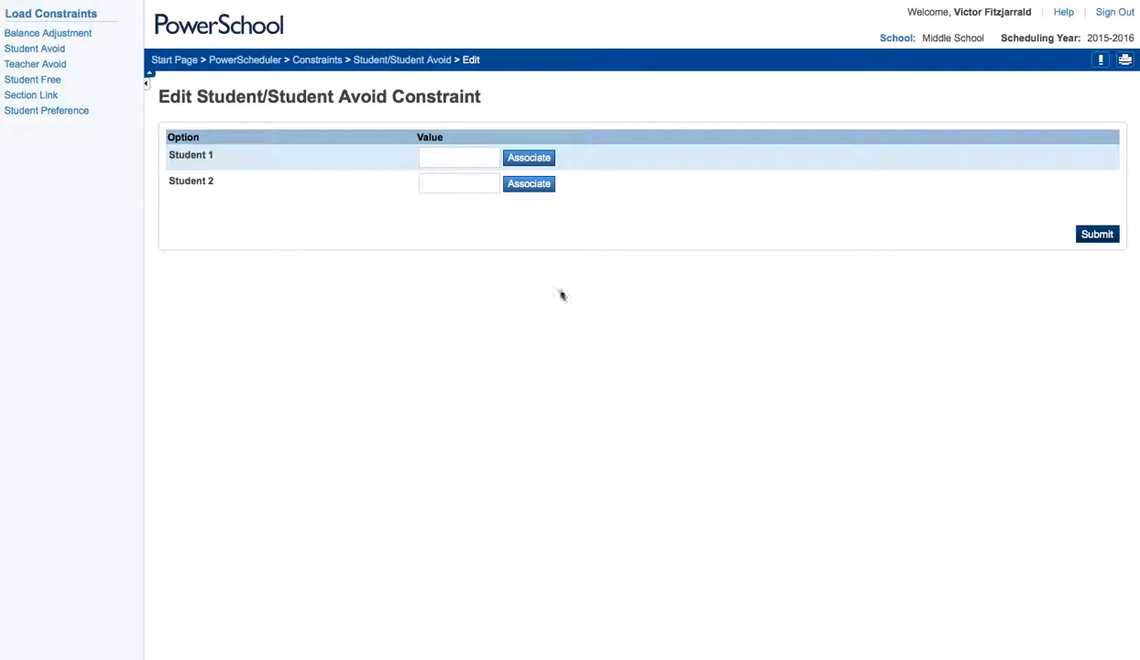
pyautogui.moveTo(704, 350)
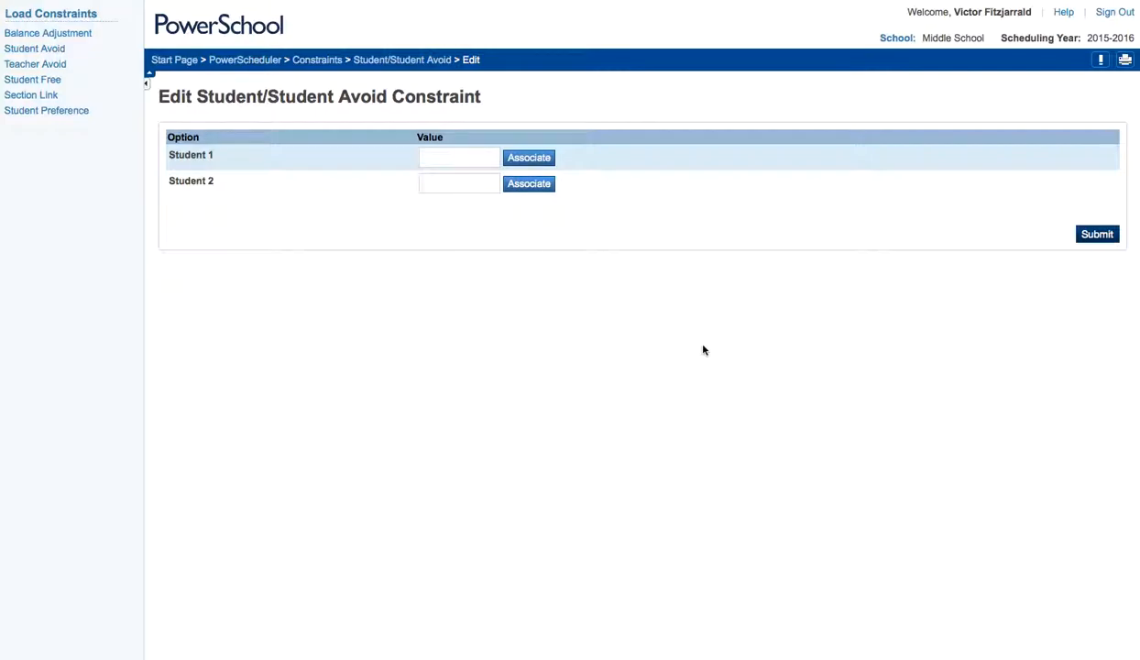
pyautogui.moveTo(698, 347)
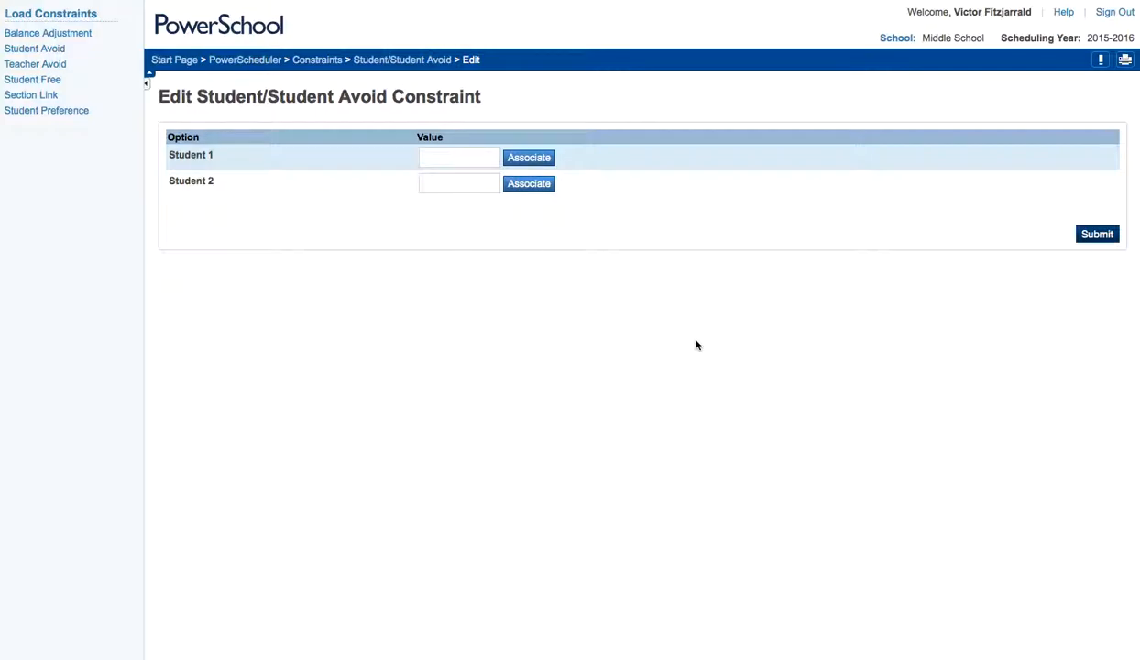
pyautogui.moveTo(700, 304)
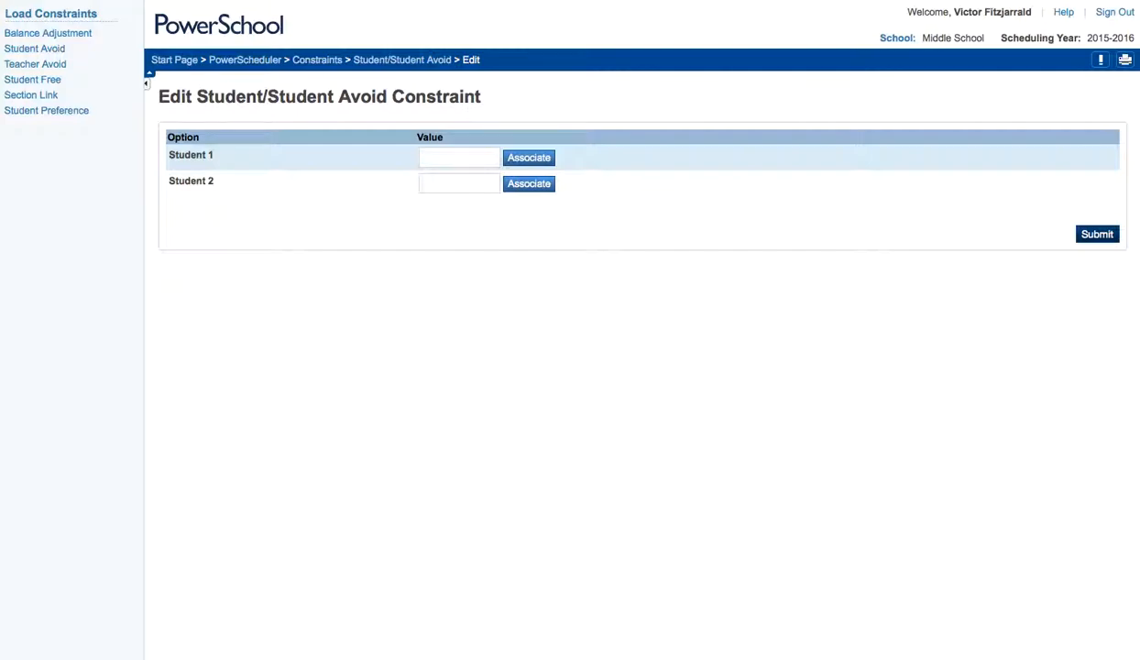
# - From the Teacher Avoid list, start a new blank Student/Teacher Avoid constraint
pyautogui.click(35, 64)
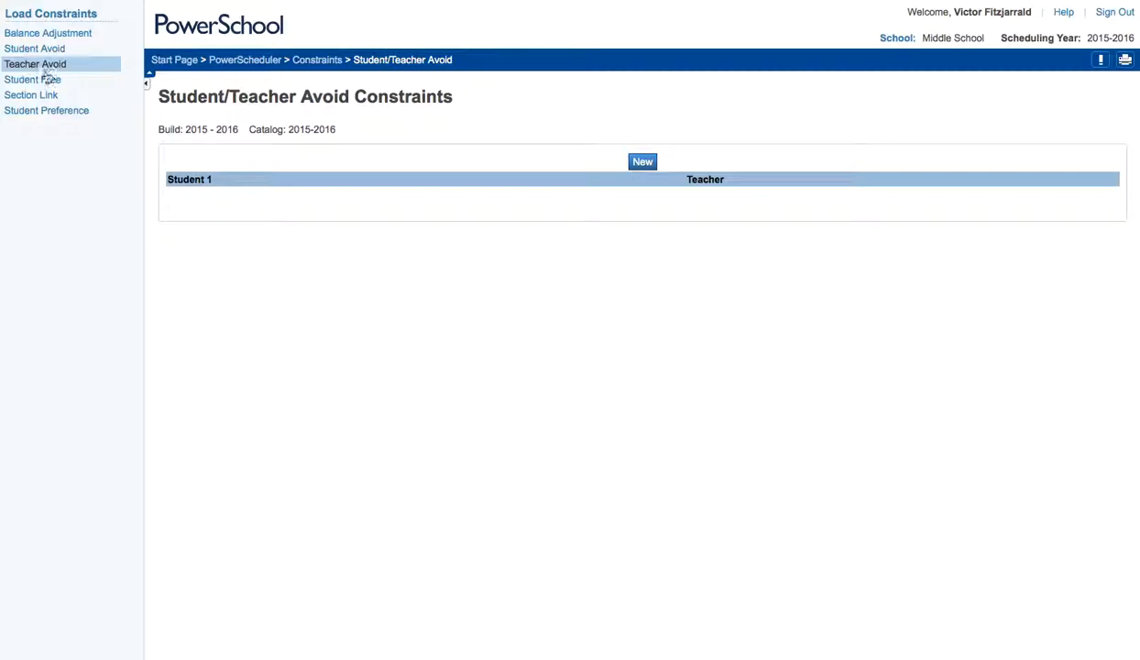
pyautogui.click(641, 162)
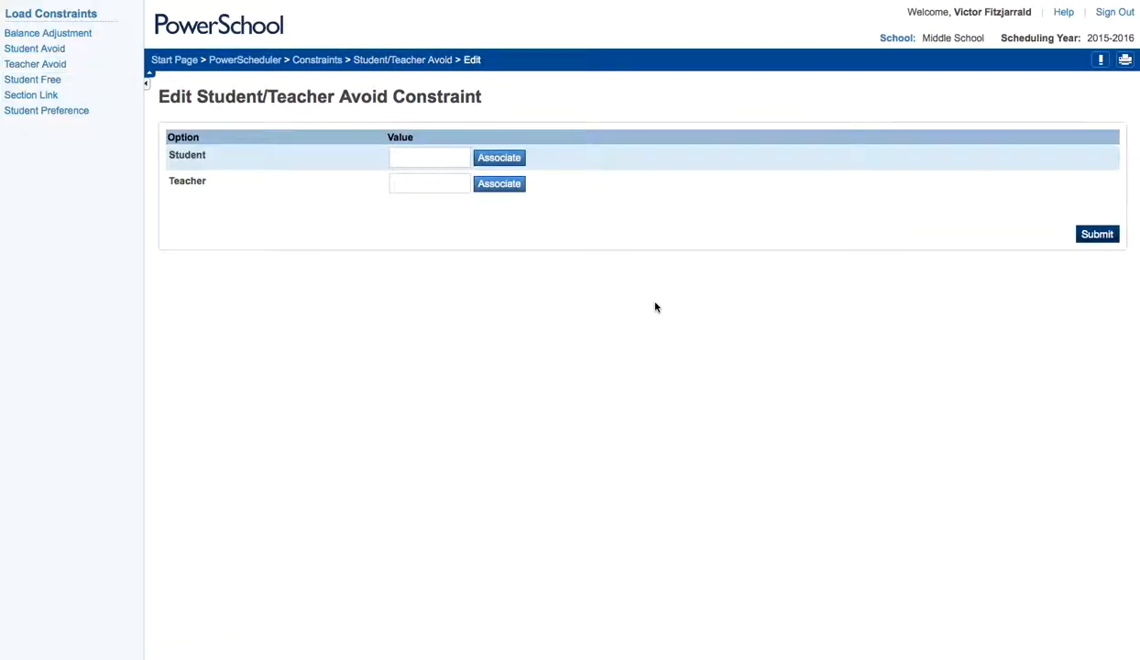